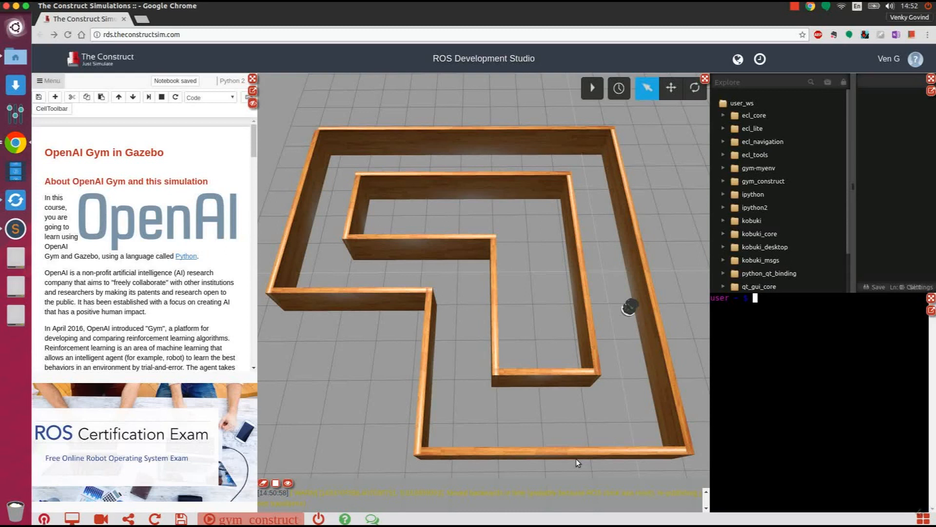
mouse_move(631, 414)
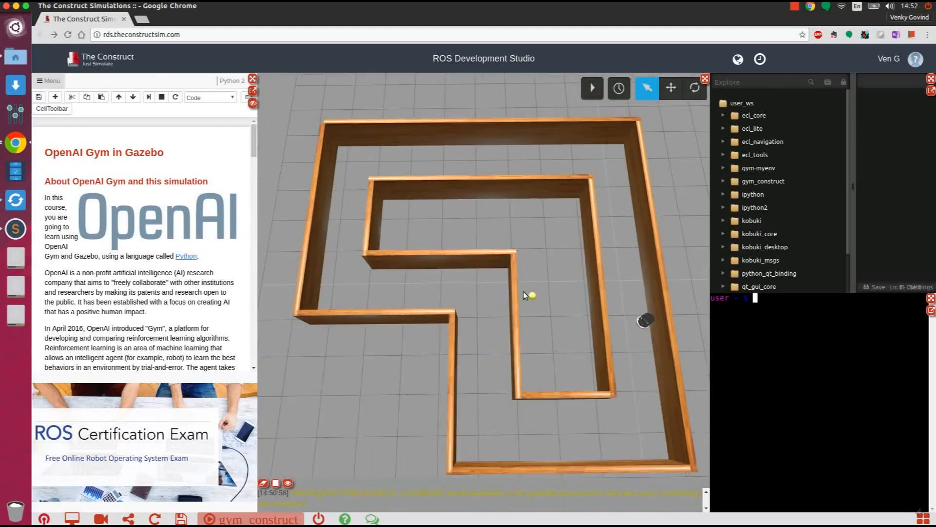
- Scroll the notebook past the OpenAI introduction to the 'Running the simulation' launch-file list
scroll("down", 3)
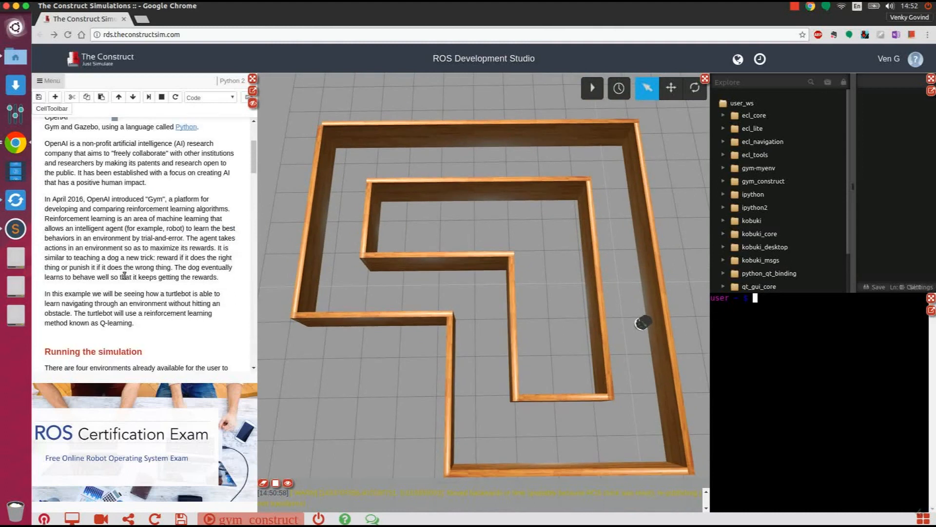
scroll("down", 3)
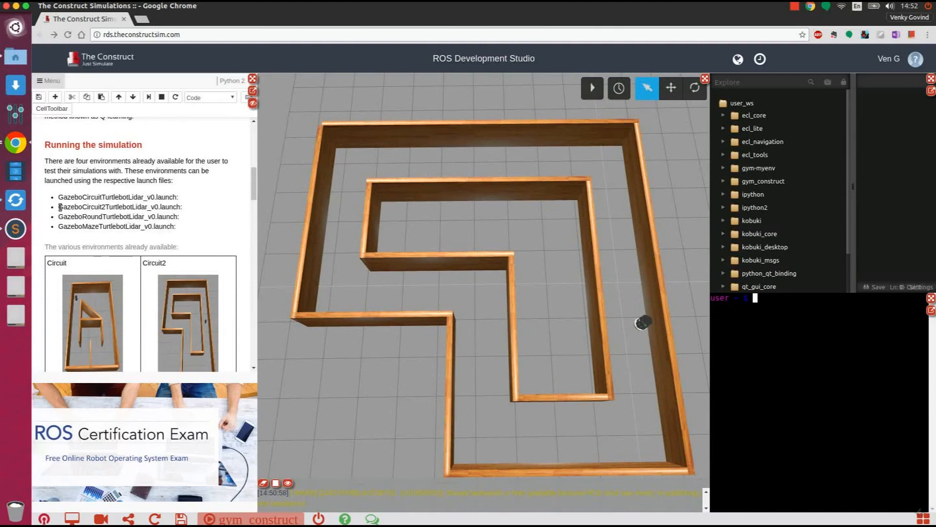
- Select GazeboCircuit2TurtlebotLidar_v0.launch and scroll past the reward rules to the sys.path cell
double_click(120, 207)
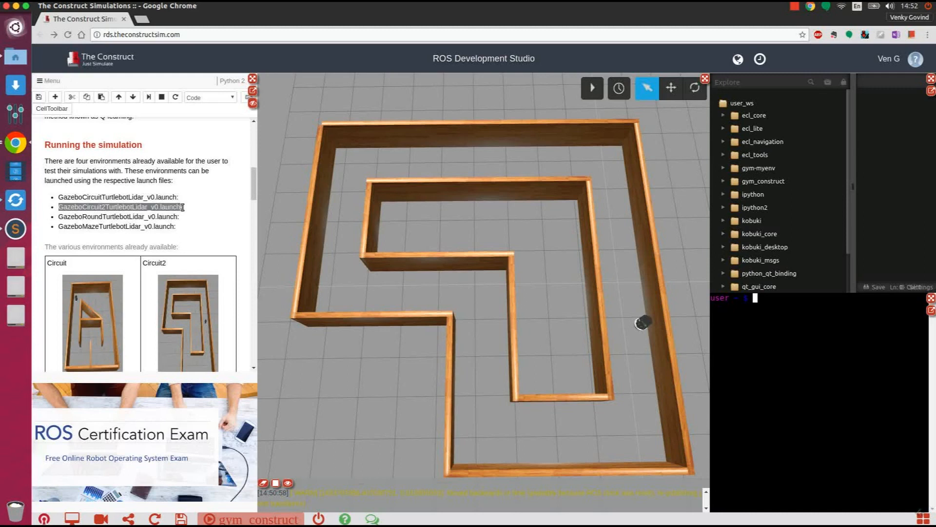
scroll("down", 3)
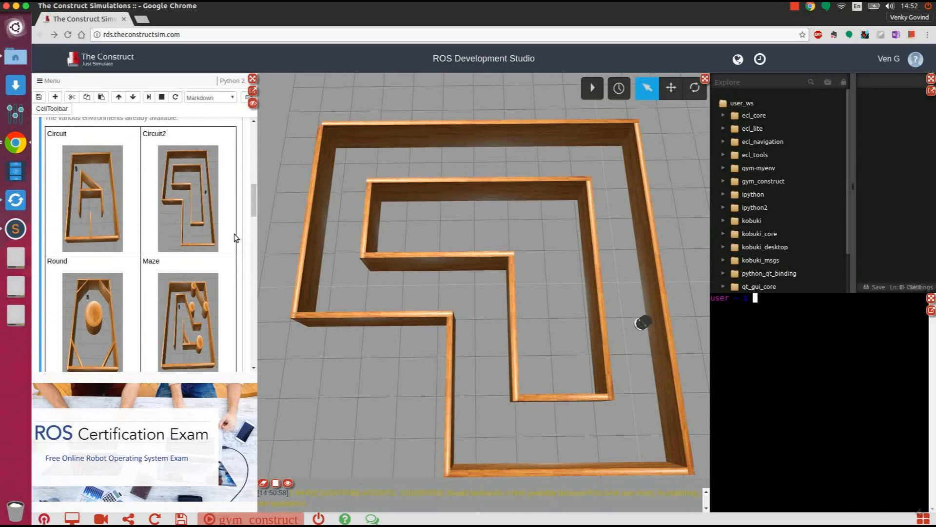
scroll("down", 3)
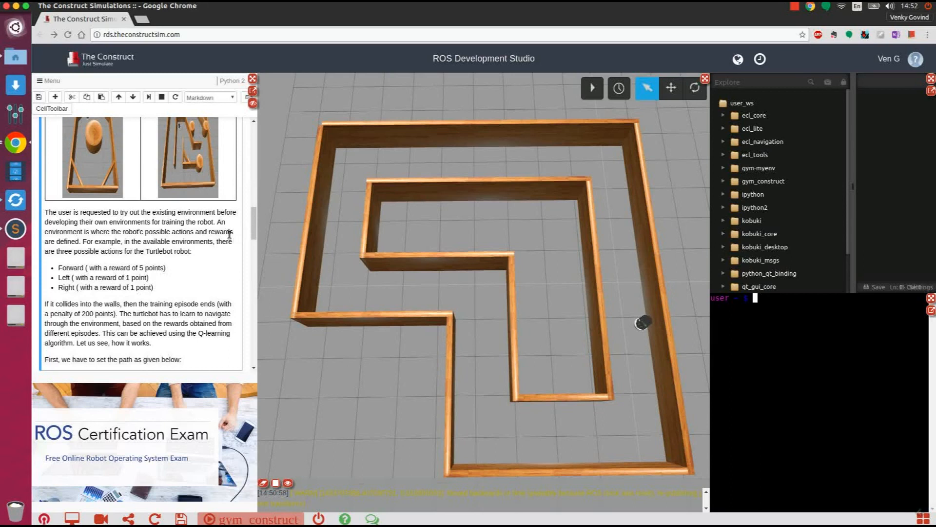
mouse_move(93, 296)
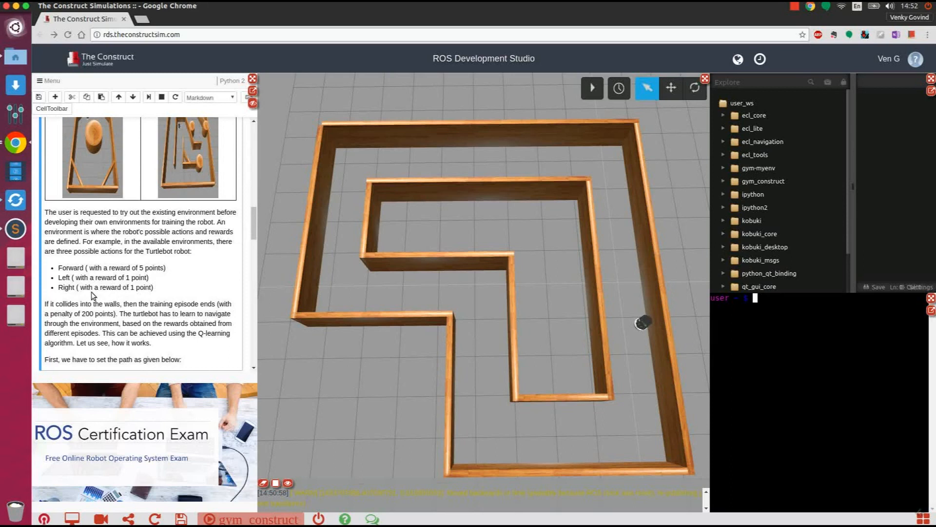
mouse_move(97, 296)
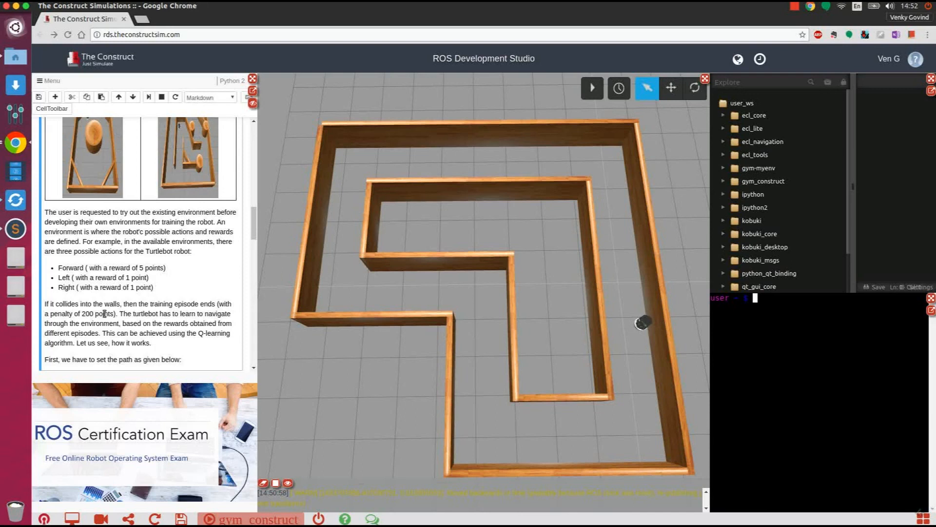
mouse_move(166, 321)
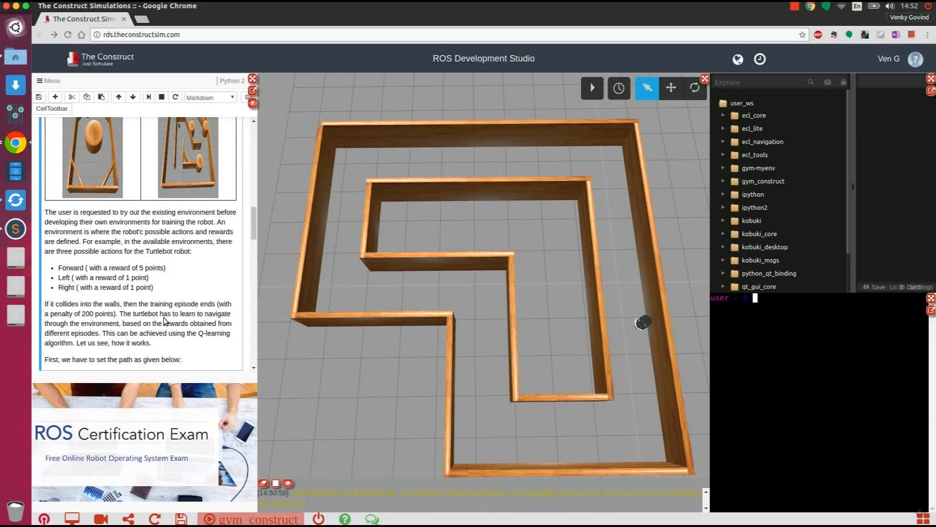
scroll("down", 3)
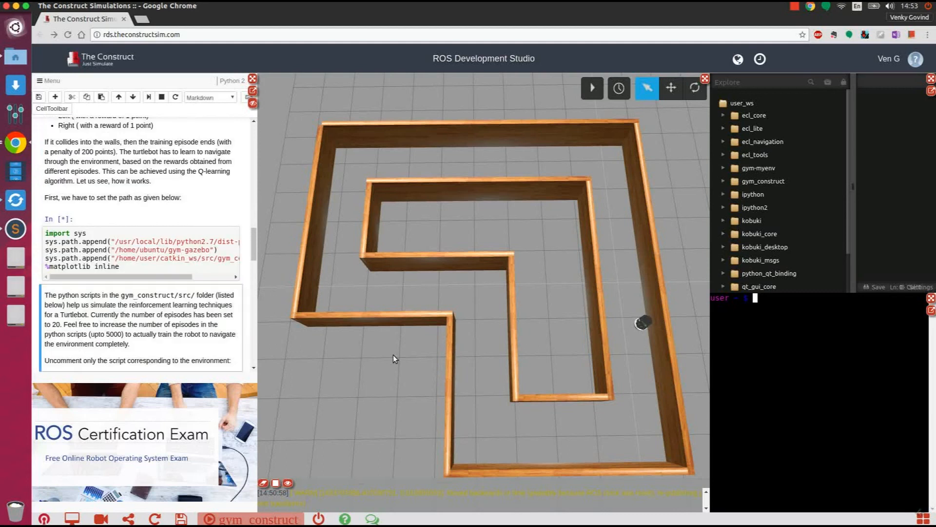
- Run the sys.path setup cell so the simulation's Python paths are added
left_click(174, 96)
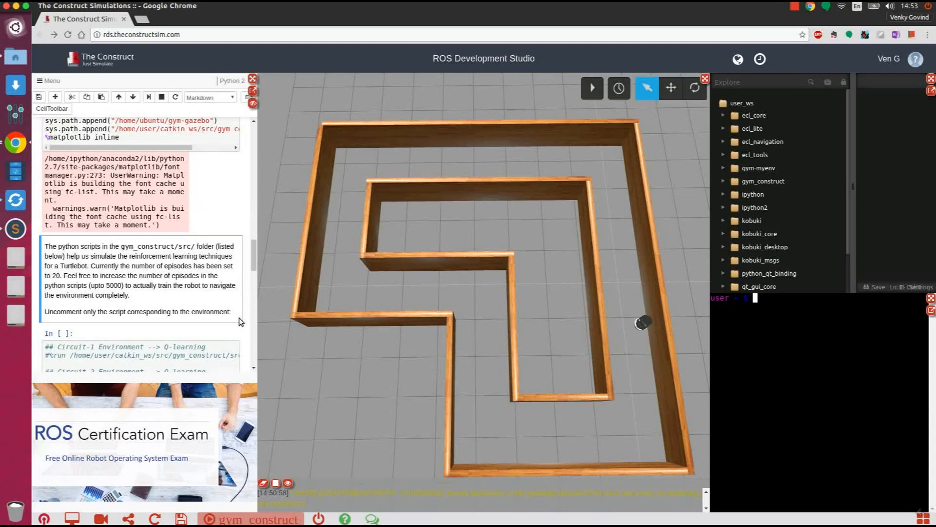
mouse_move(201, 299)
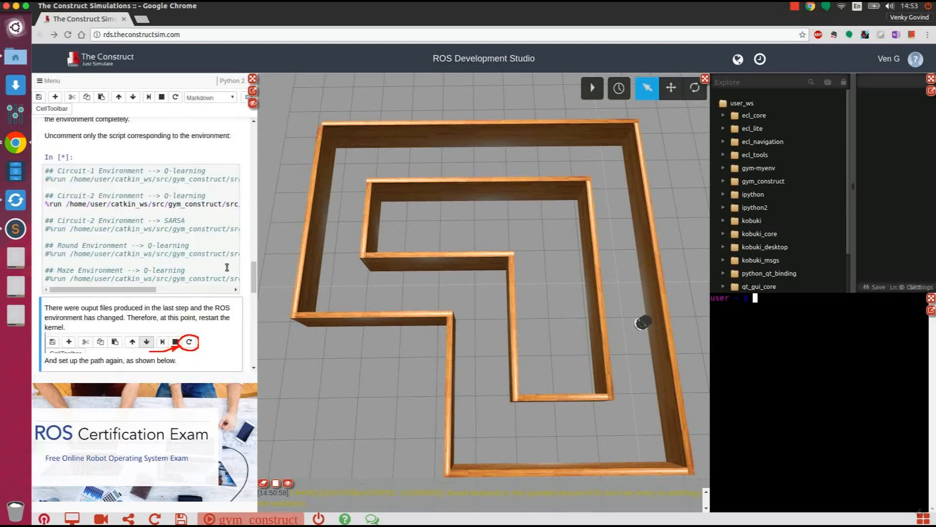
- Run and pause the Gazebo simulation repeatedly while the Circuit-2 Q-learning episodes log to episode 18
left_click(592, 88)
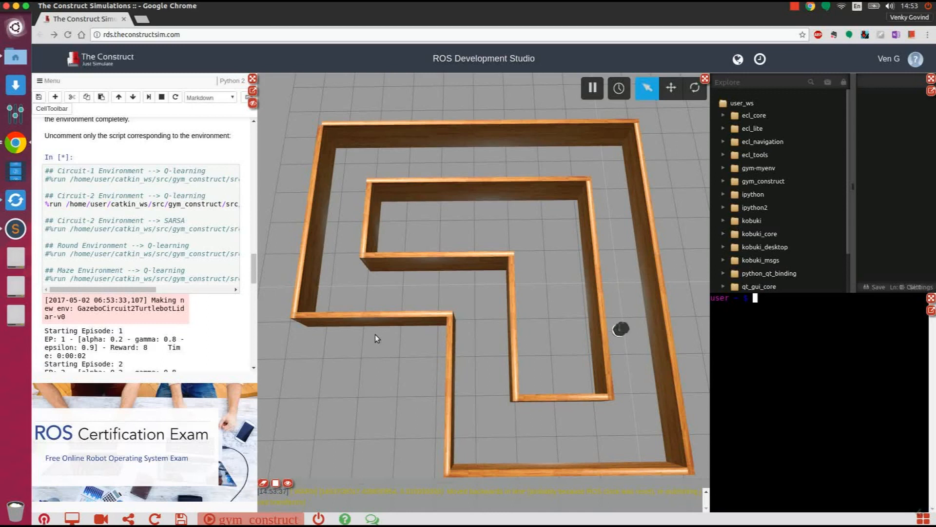
mouse_move(371, 337)
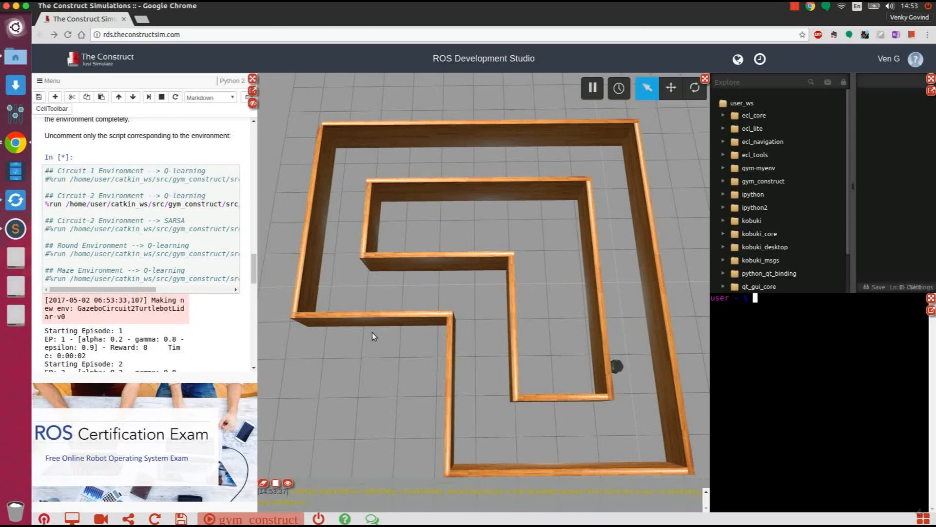
left_click(591, 87)
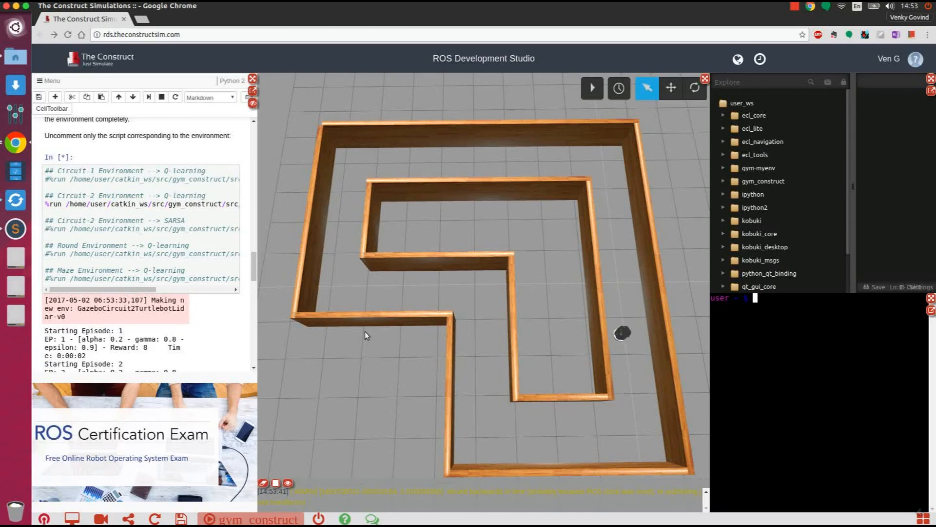
left_click(591, 88)
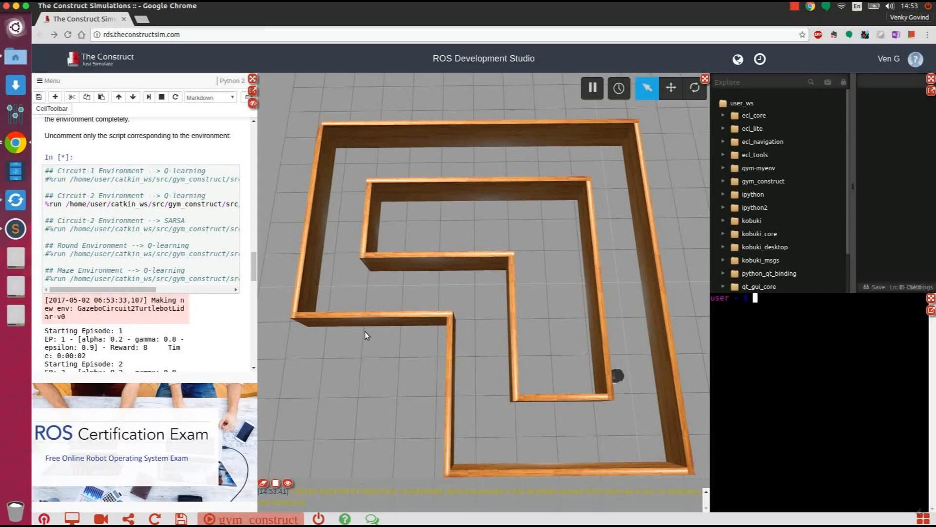
left_click(591, 87)
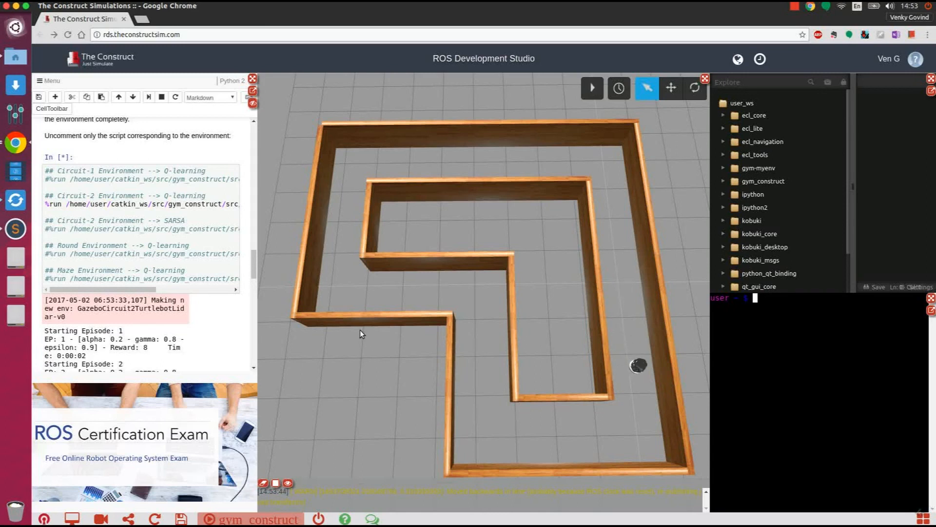
left_click(591, 88)
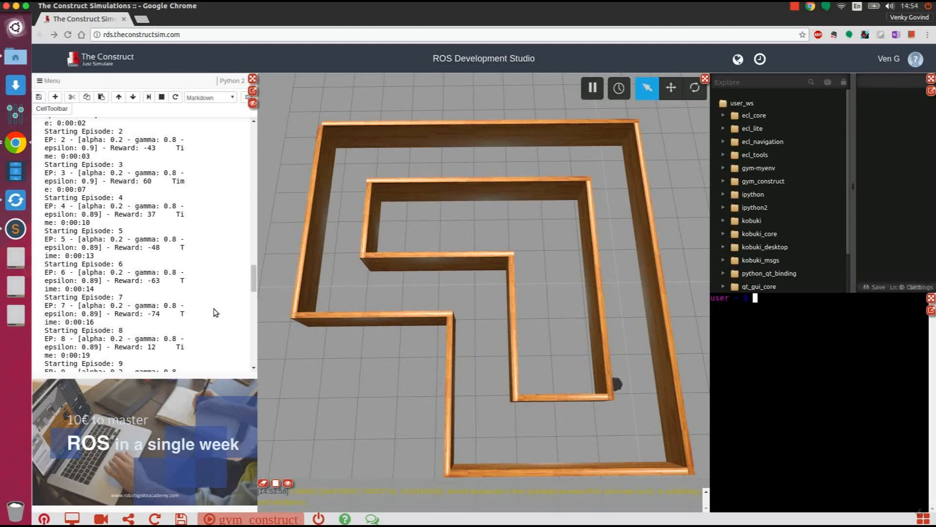
left_click(591, 87)
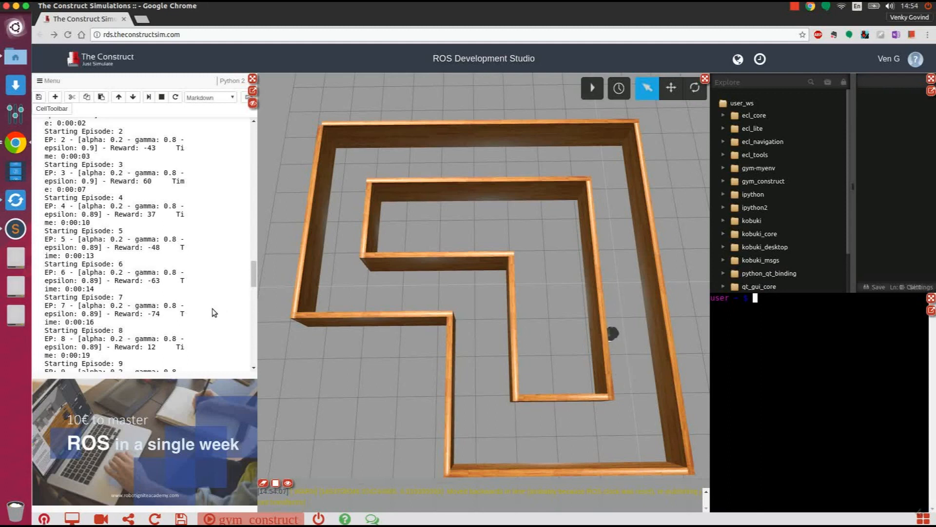
left_click(591, 88)
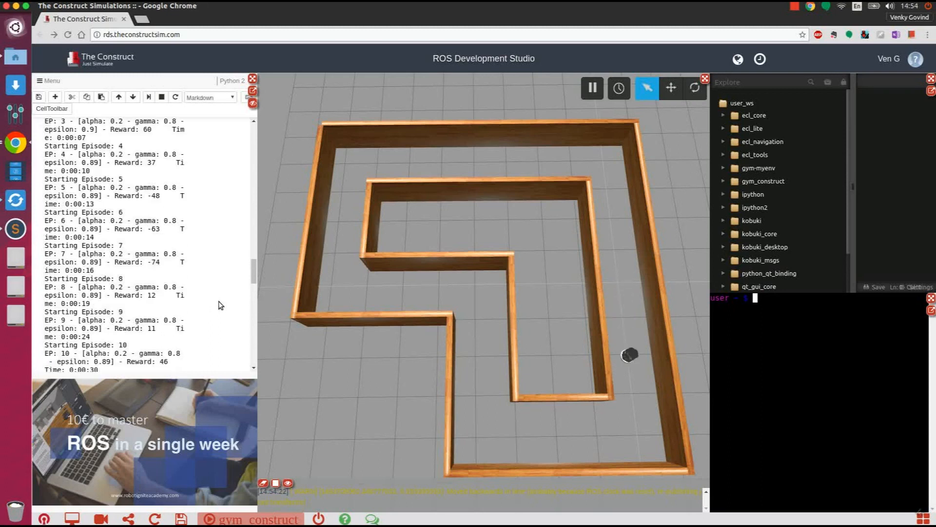
scroll("down", 3)
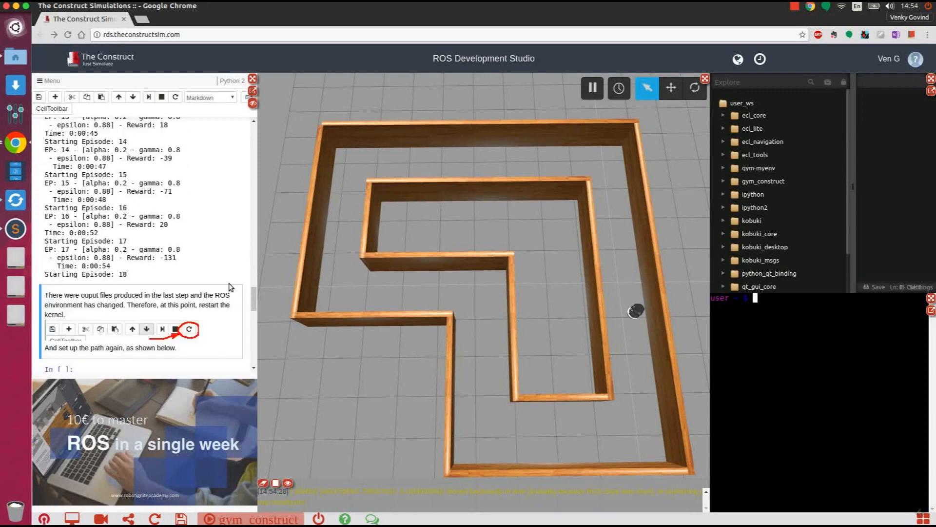
left_click(591, 88)
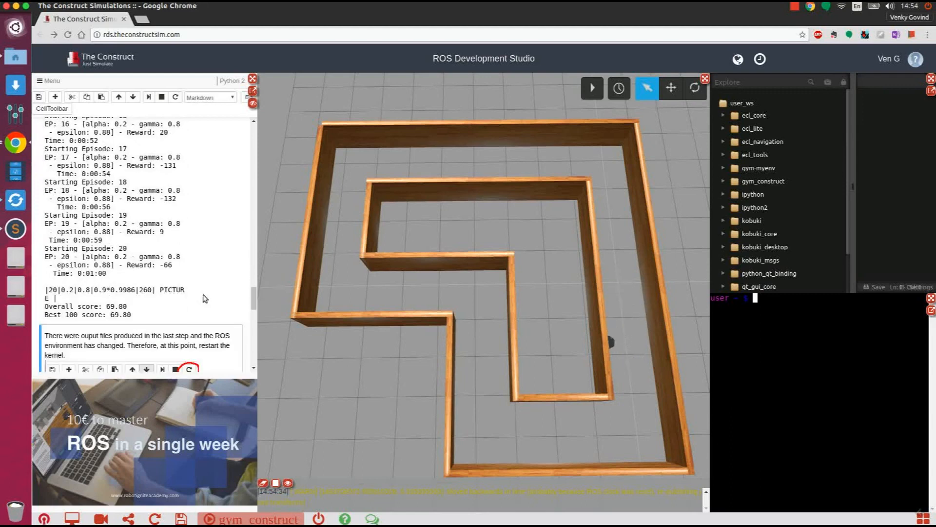
- Browse the gym_construct package's src folder in the file explorer
scroll("down", 3)
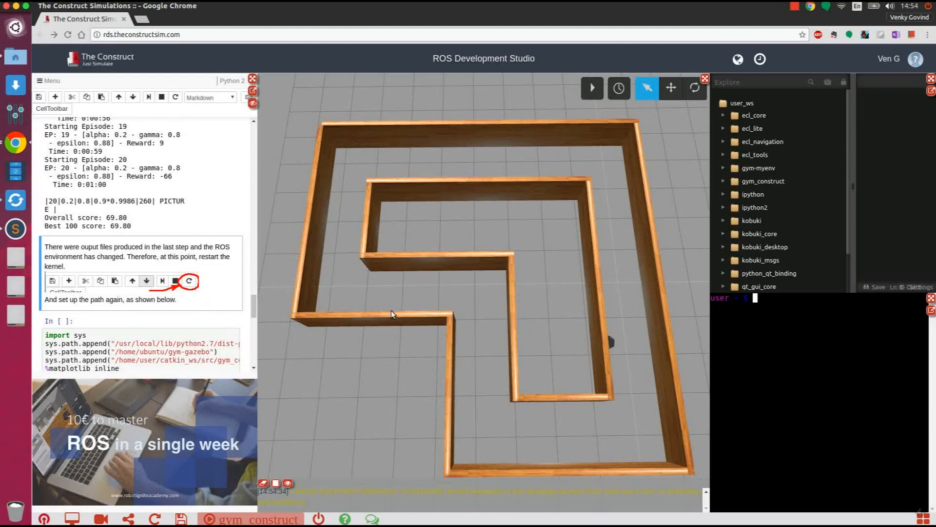
scroll("down", 3)
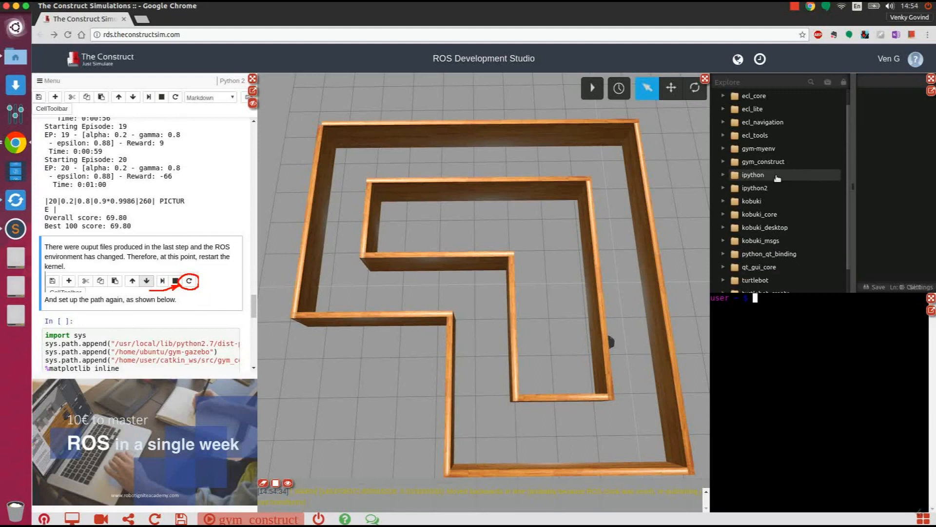
left_click(723, 161)
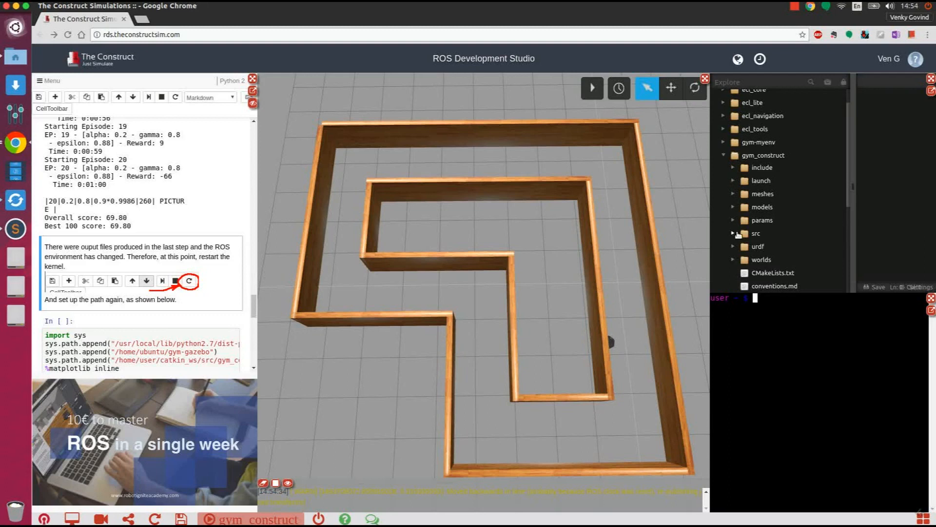
left_click(732, 233)
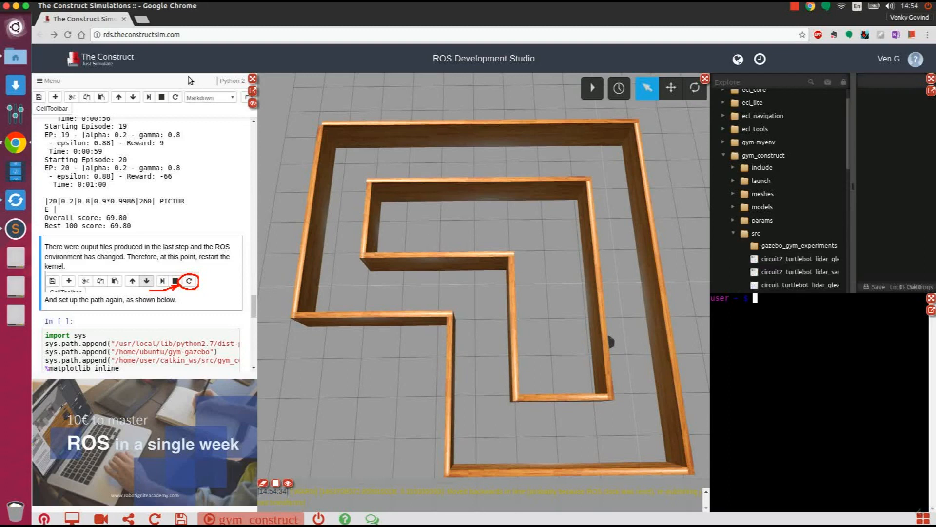
- Restart the notebook kernel, confirming with Restart, and reopen the gym_construct source folders
left_click(189, 281)
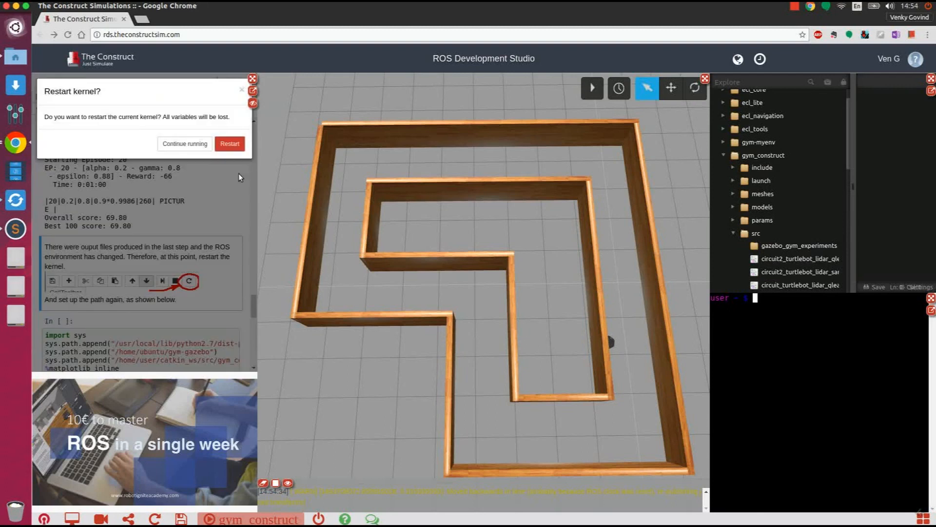
left_click(229, 143)
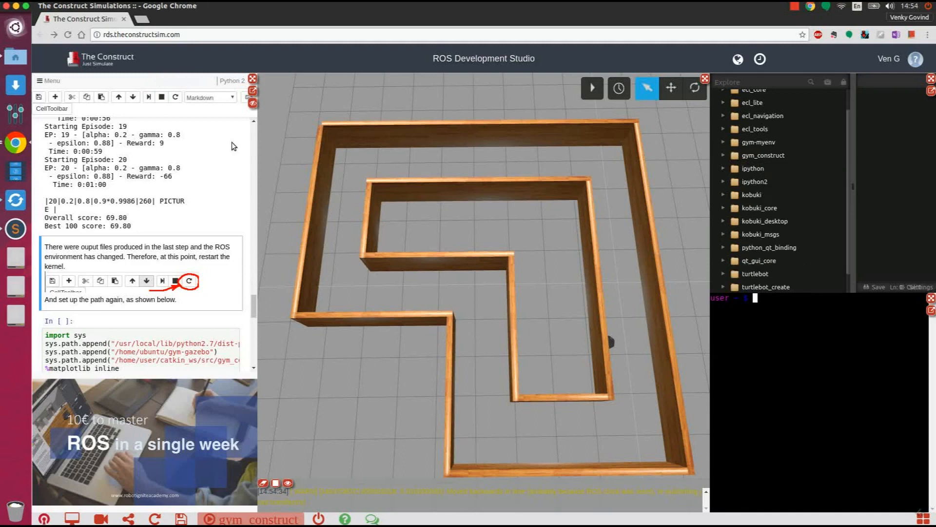
left_click(724, 155)
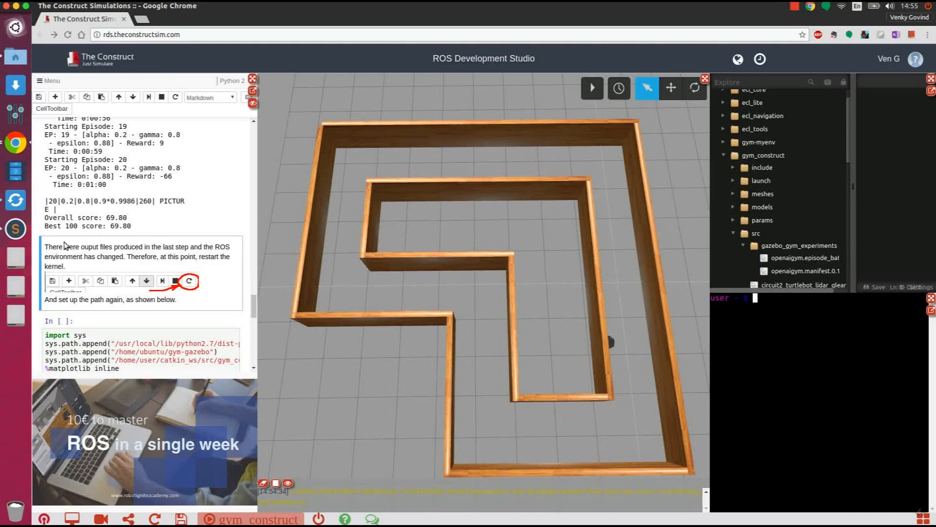
scroll("down", 3)
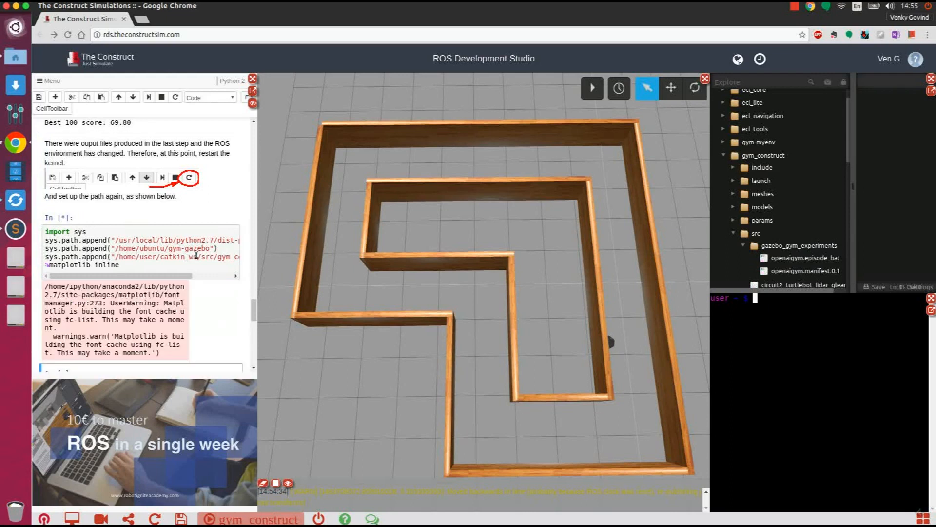
- Scroll down to the matplotlib cell that plots the cumulated episode rewards curve
scroll("down", 3)
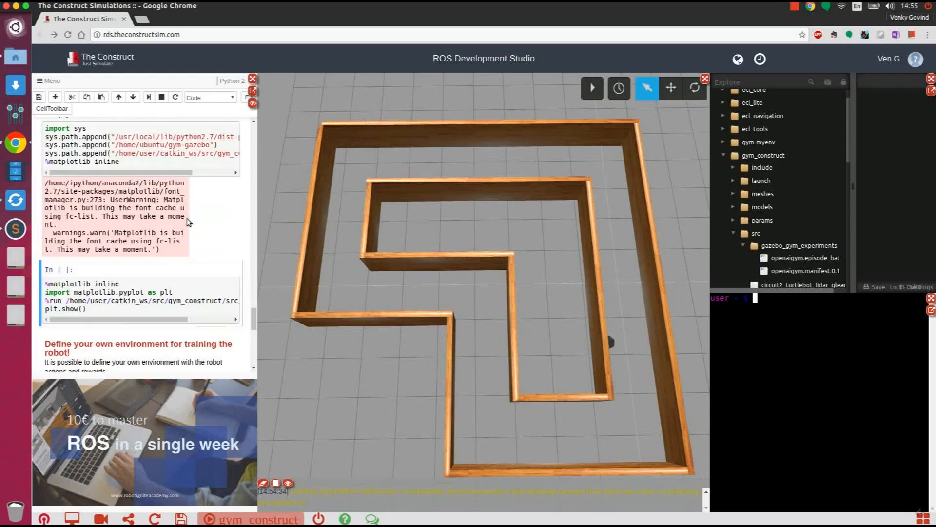
scroll("down", 3)
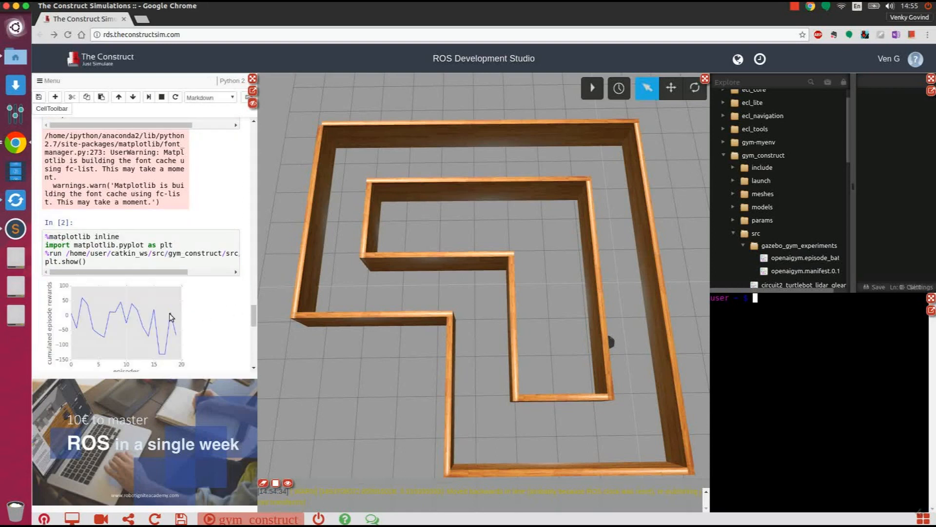
mouse_move(238, 310)
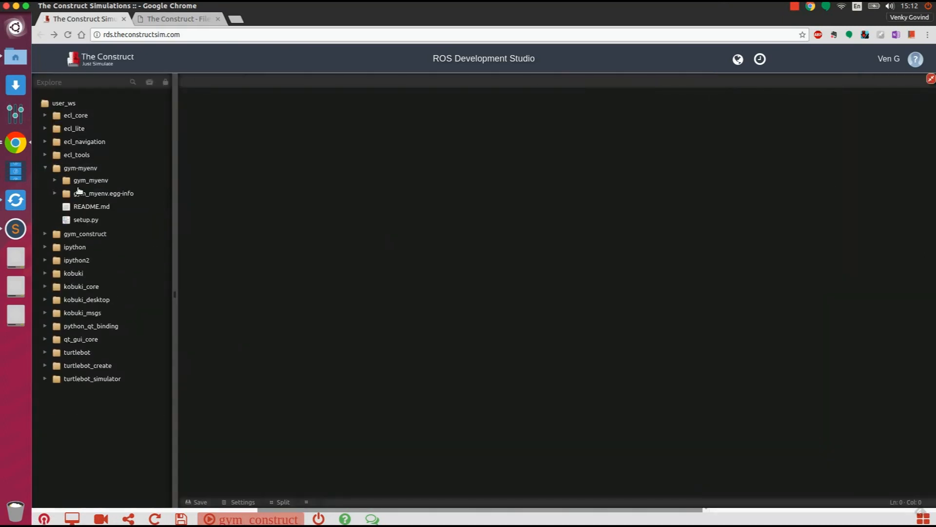
- Open gazebo_myenv_turtlebot_lidar.py from gym_myenv > envs in the code editor
left_click(91, 179)
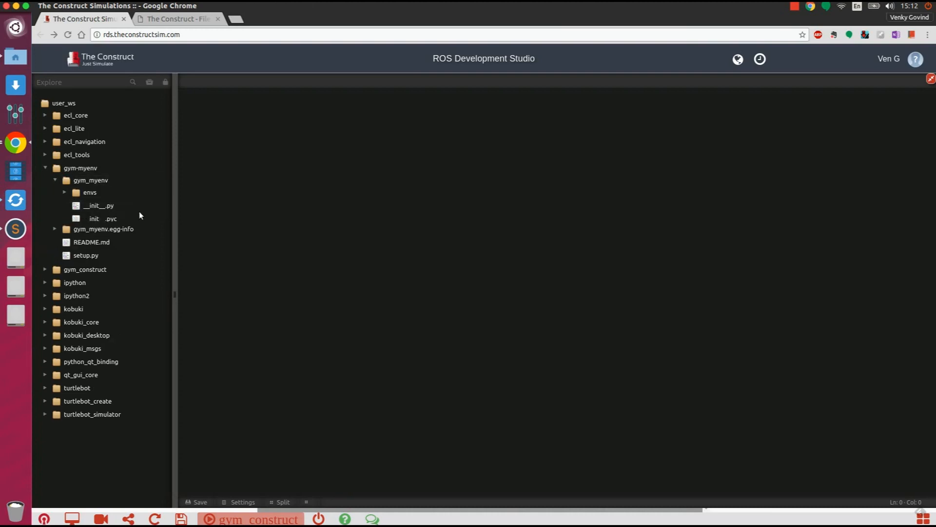
left_click(90, 193)
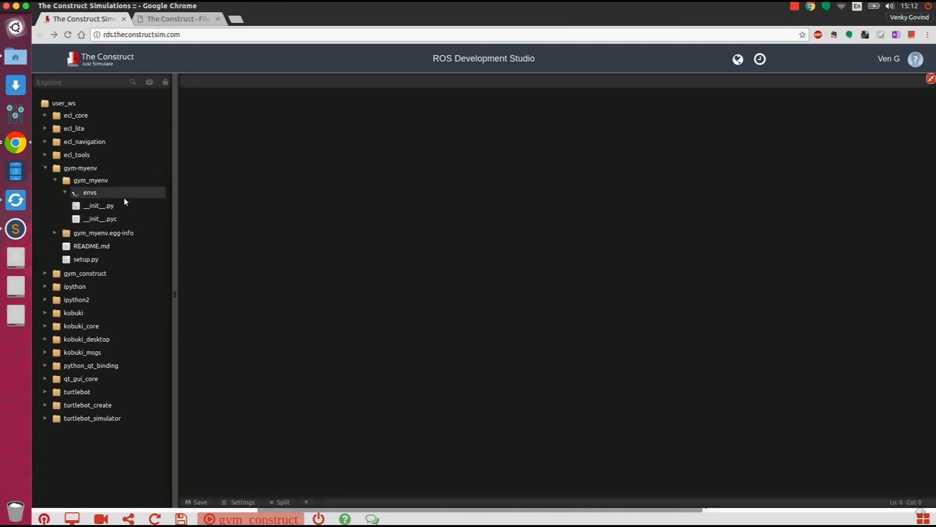
left_click(89, 192)
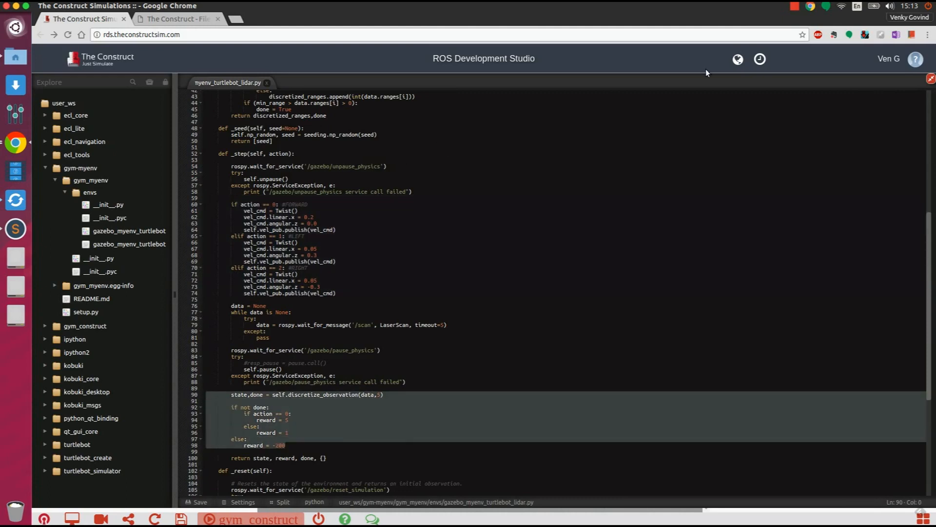
mouse_move(810, 81)
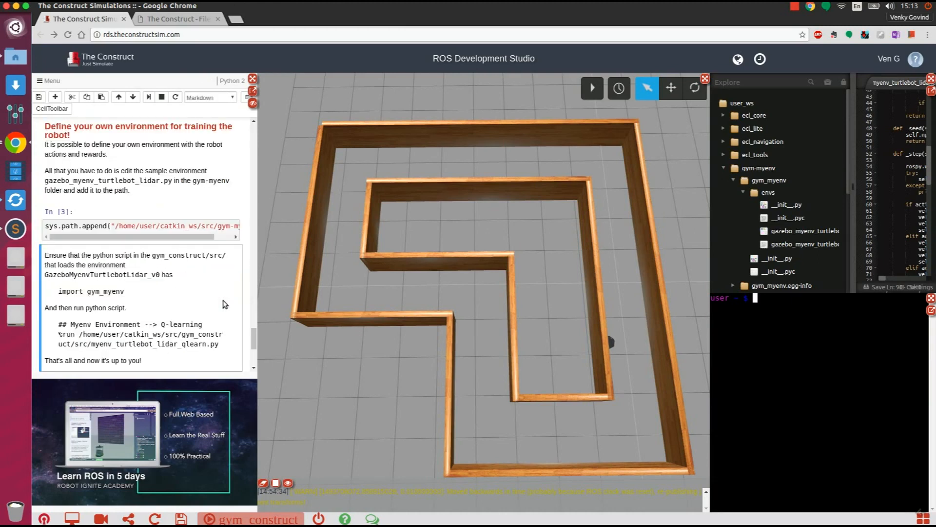
- Scroll past 'Define your own environment' and activate the %run myenv_turtlebot_lidar_qlearn.py cell
scroll("down", 3)
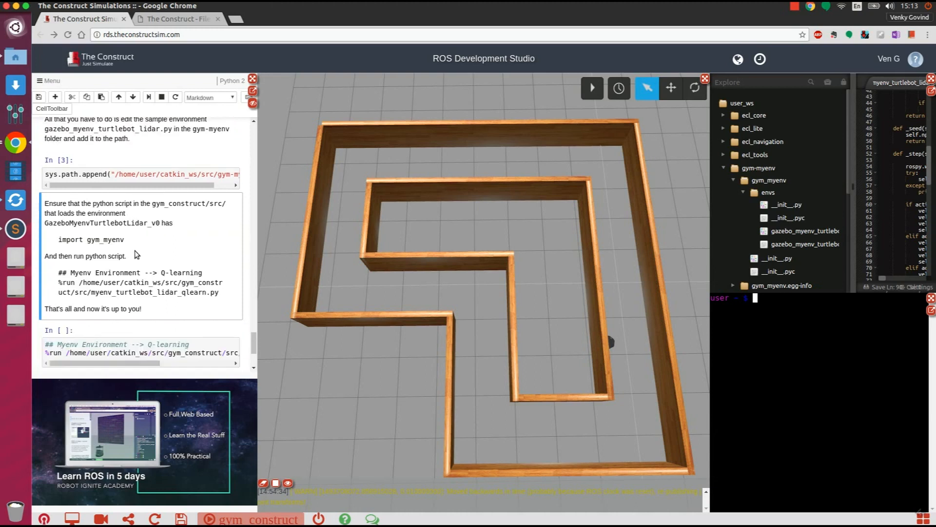
scroll("down", 3)
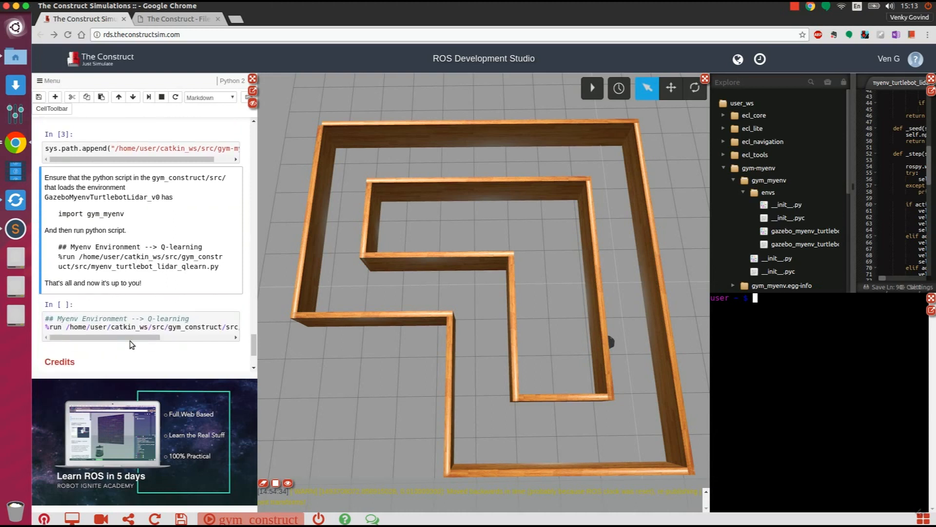
left_click_drag(110, 337, 228, 337)
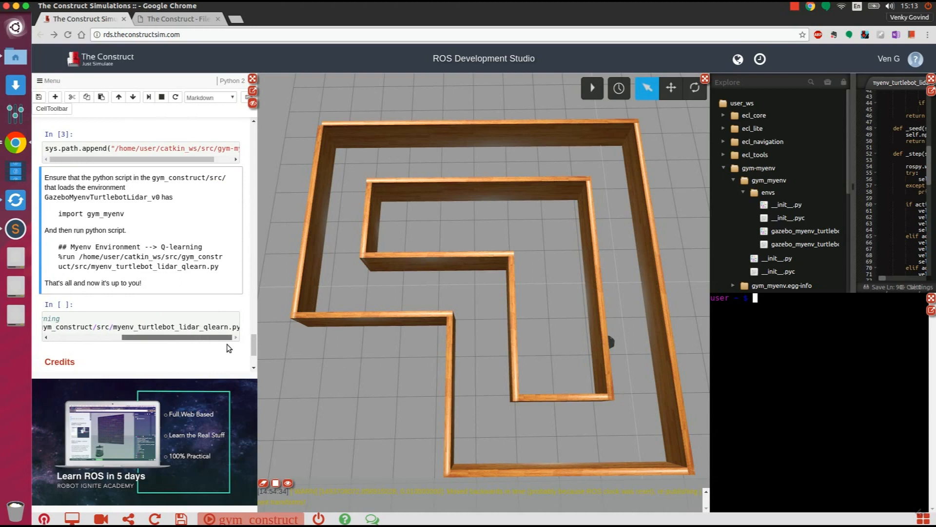
left_click(141, 316)
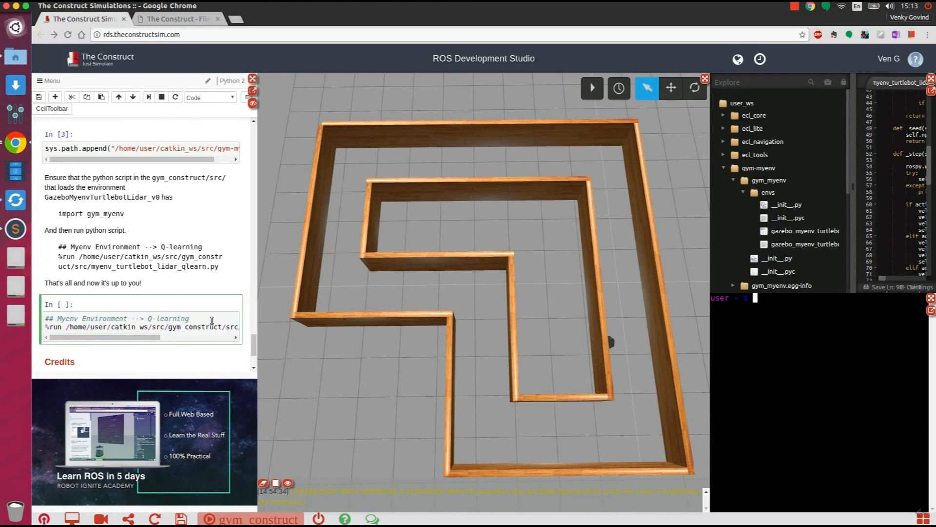
- Start the Gazebo simulation so myenv_turtlebot_lidar_qlearn.py logs episodes 1 and 2
left_click(591, 88)
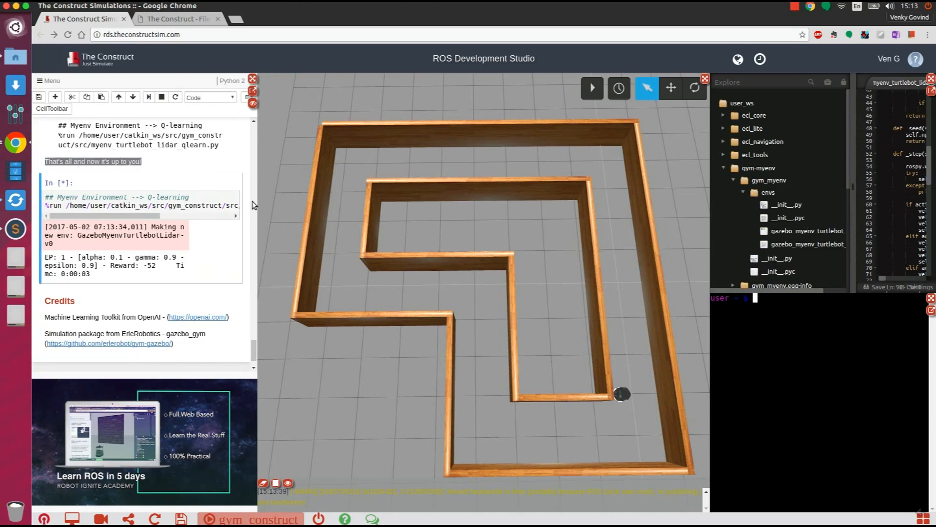
left_click(592, 86)
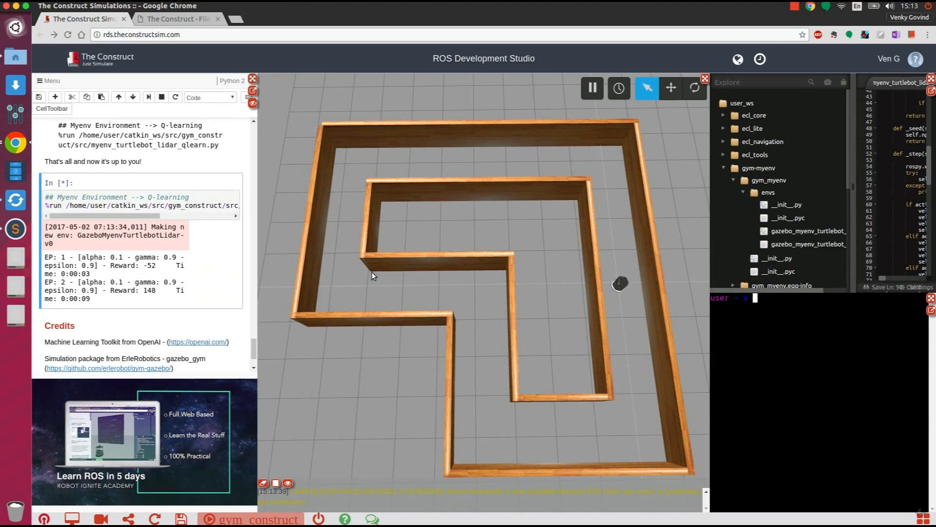